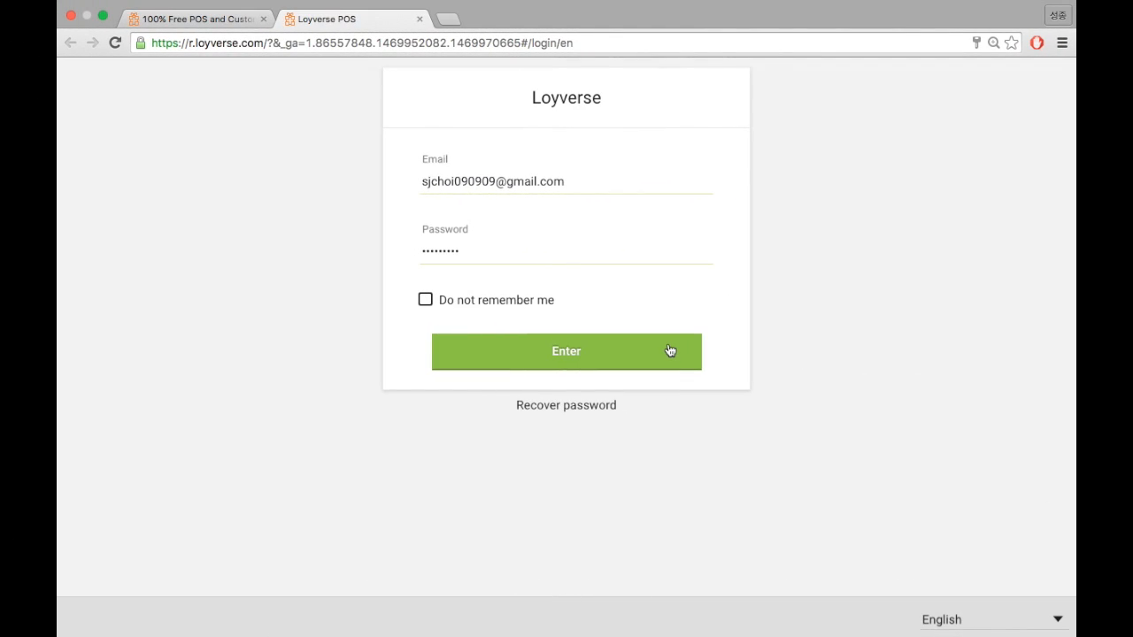
Step: Sign in to the back office and bring up the reports list from the sidebar
click(566, 350)
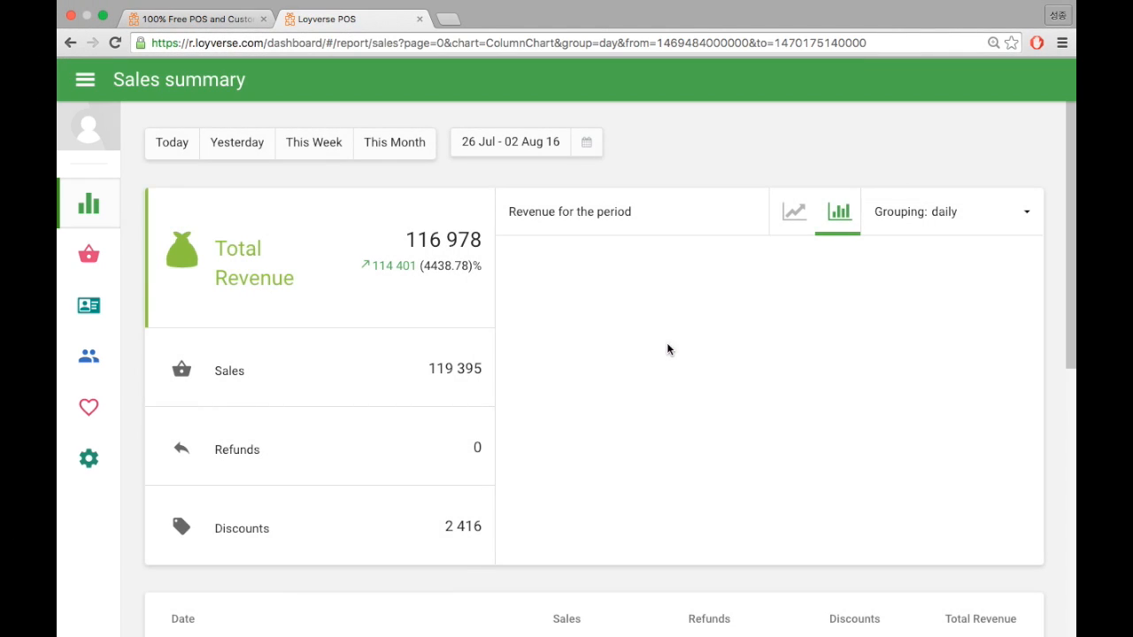
click(88, 204)
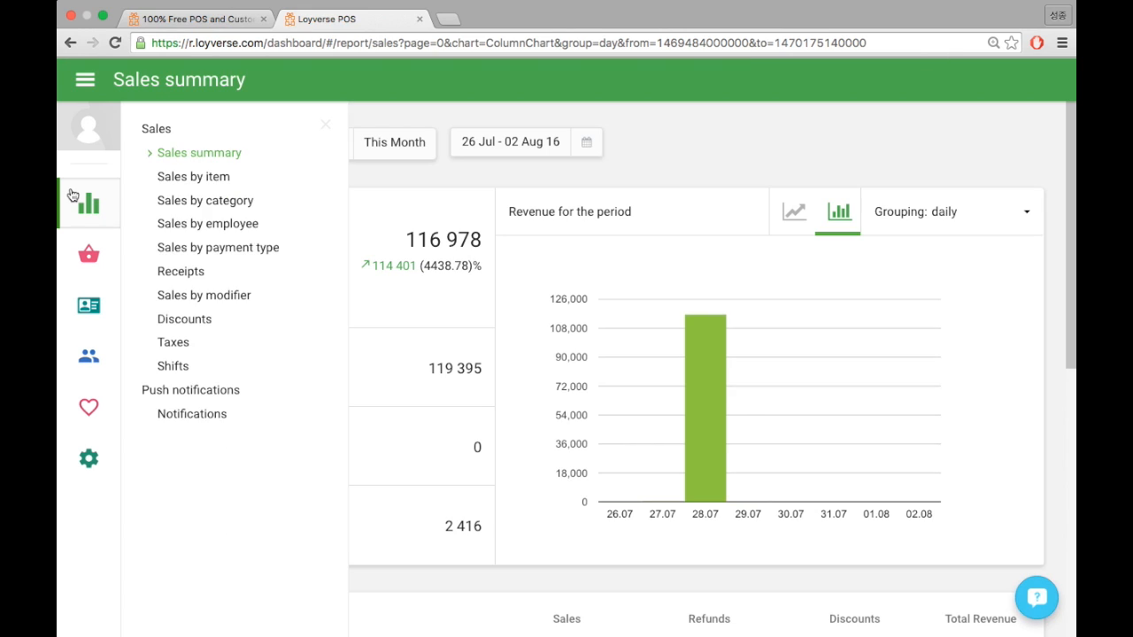
mouse_move(150, 211)
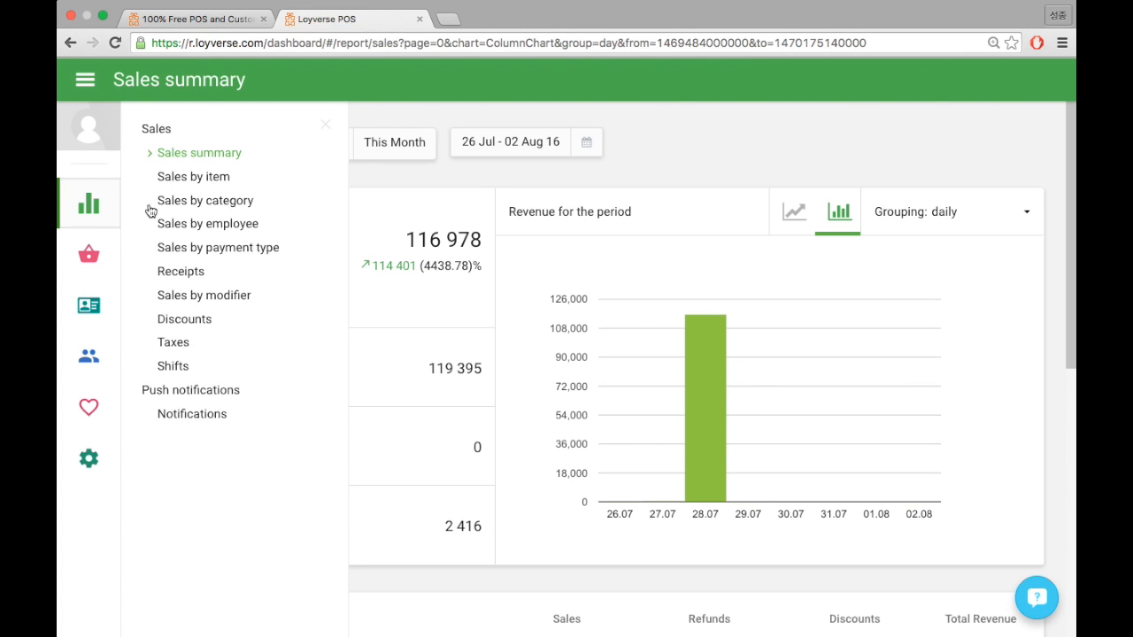
mouse_move(267, 206)
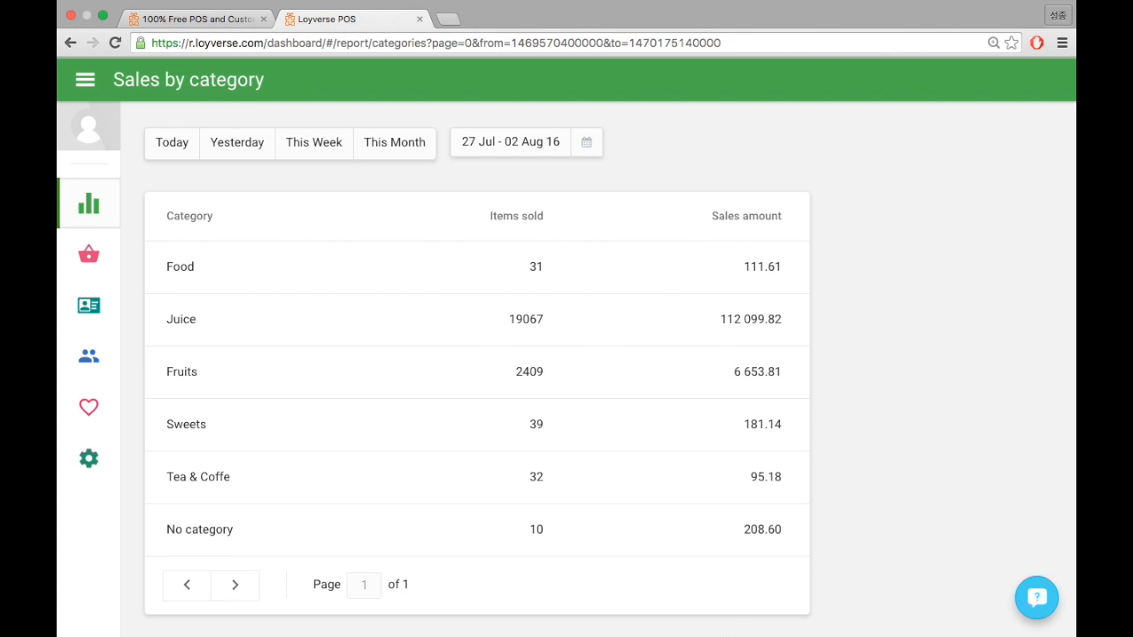
mouse_move(187, 560)
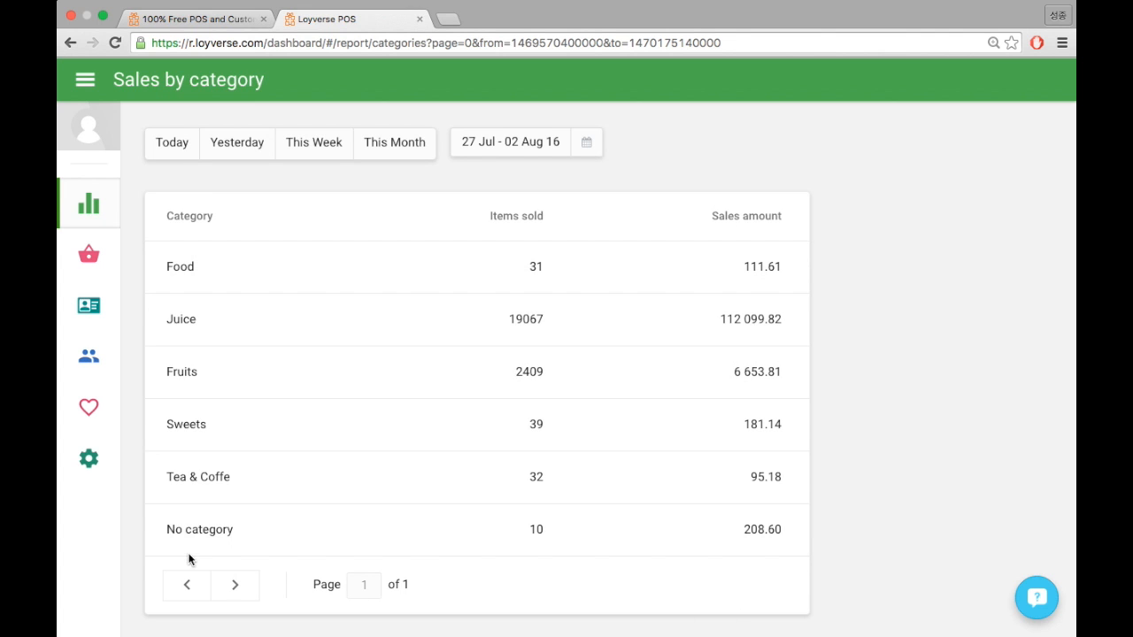
mouse_move(552, 570)
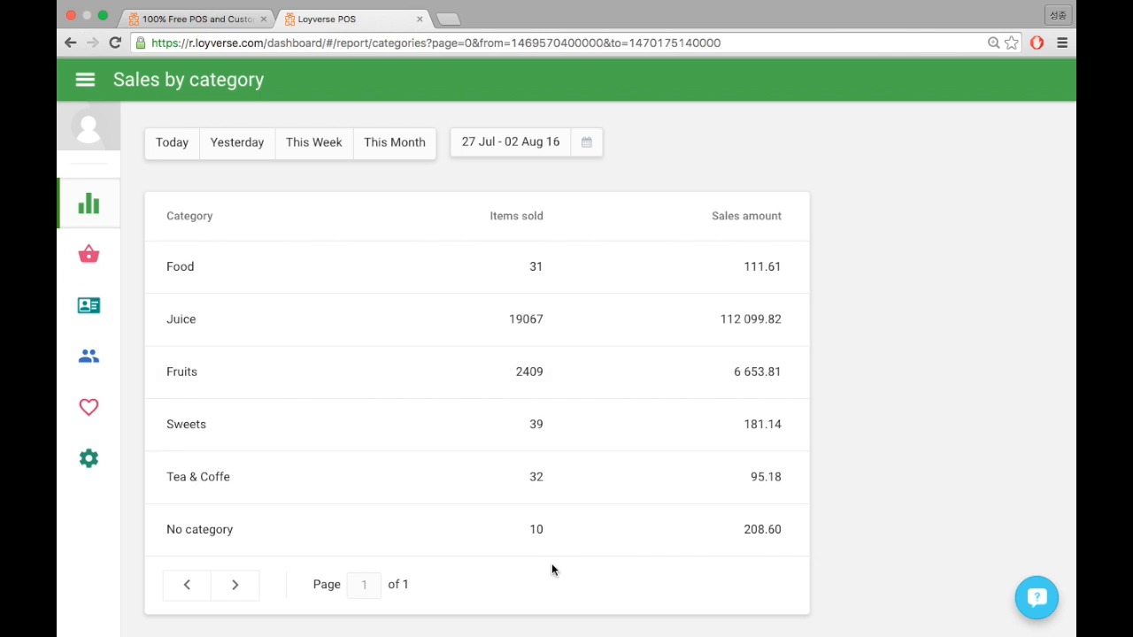
mouse_move(760, 297)
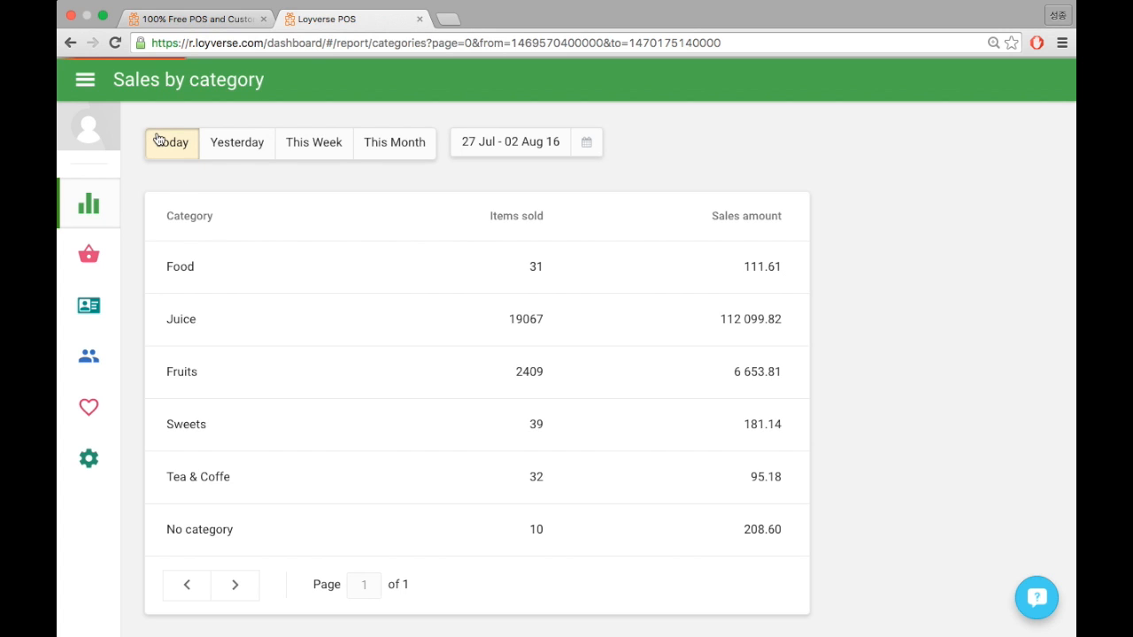
Step: Restrict the sales by category report to today, 02 Aug 16
click(170, 142)
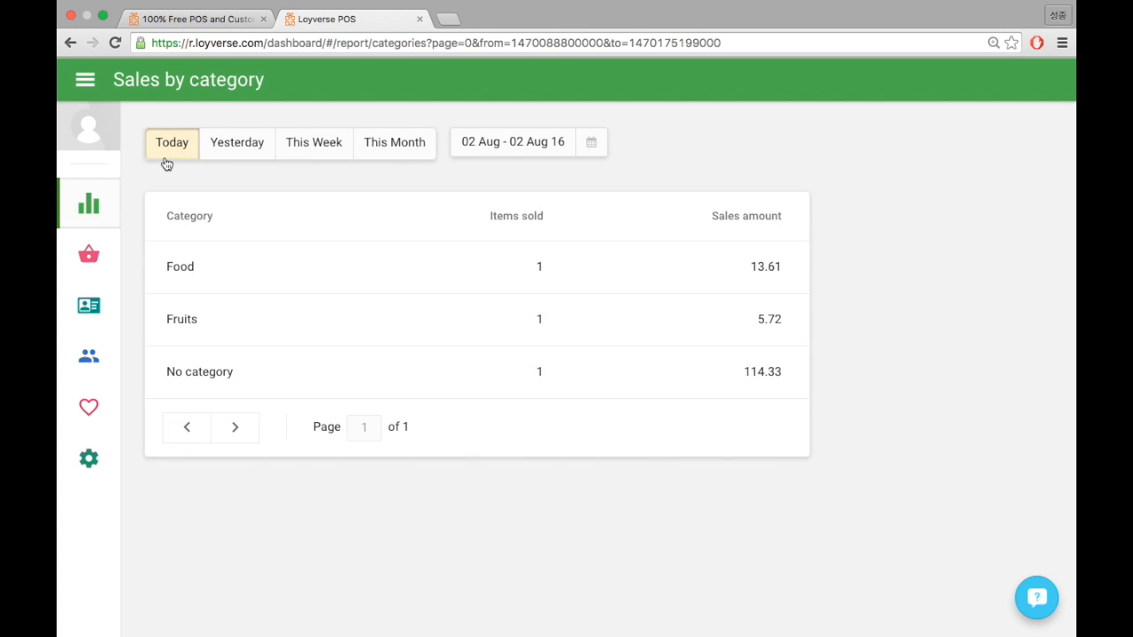
mouse_move(262, 163)
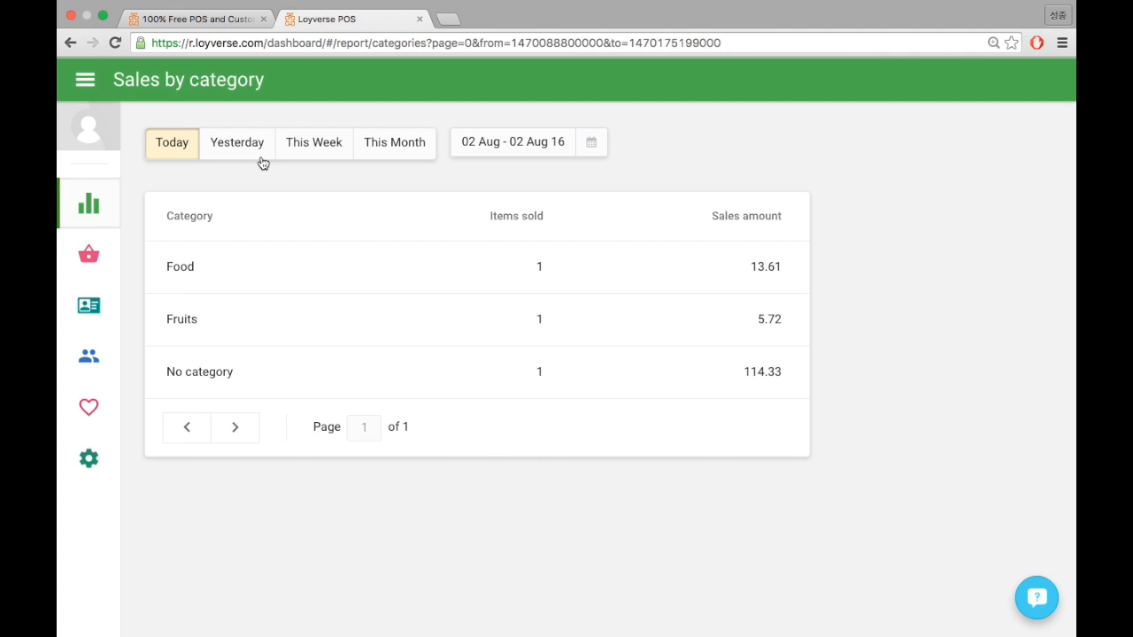
mouse_move(383, 170)
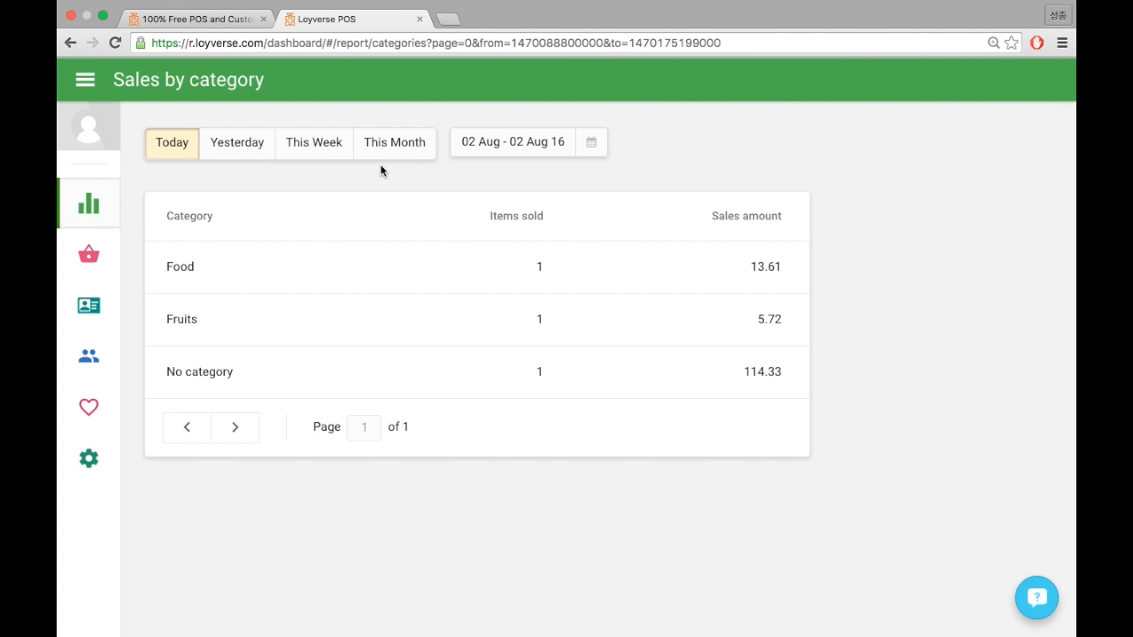
mouse_move(591, 163)
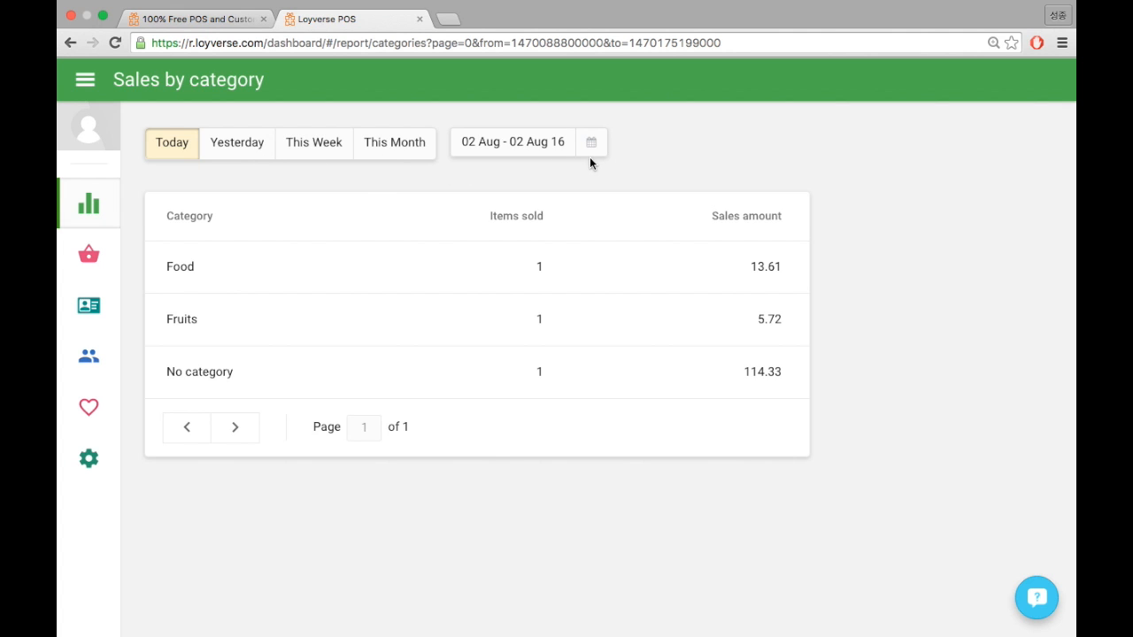
Step: Set the report date range to 01.06.2016 – 02.08.2016 and confirm it
click(591, 142)
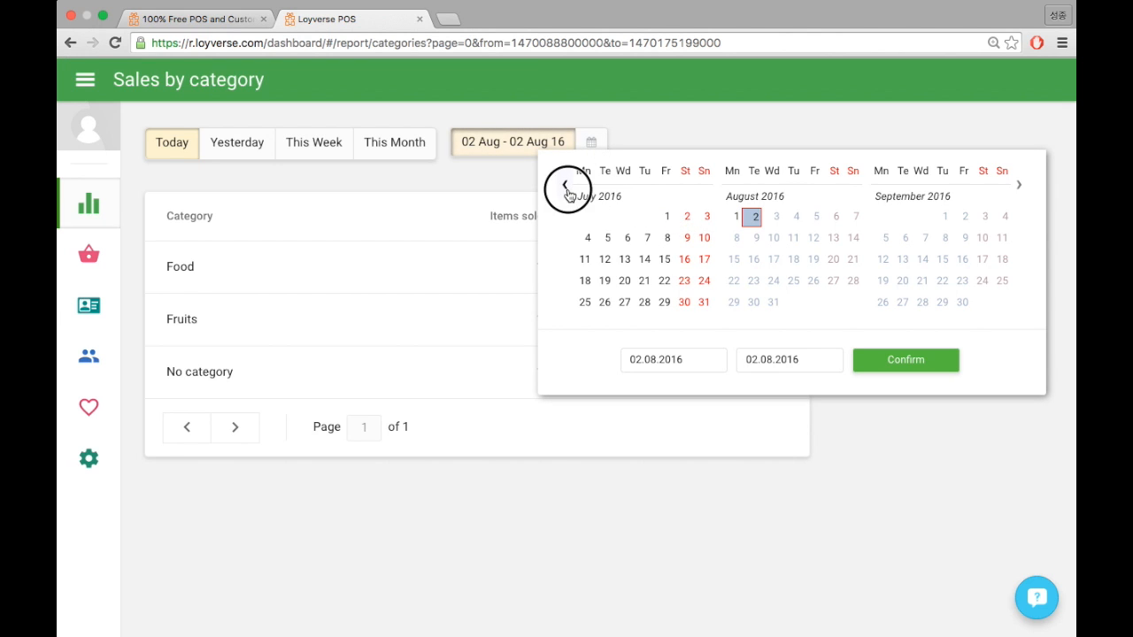
click(565, 184)
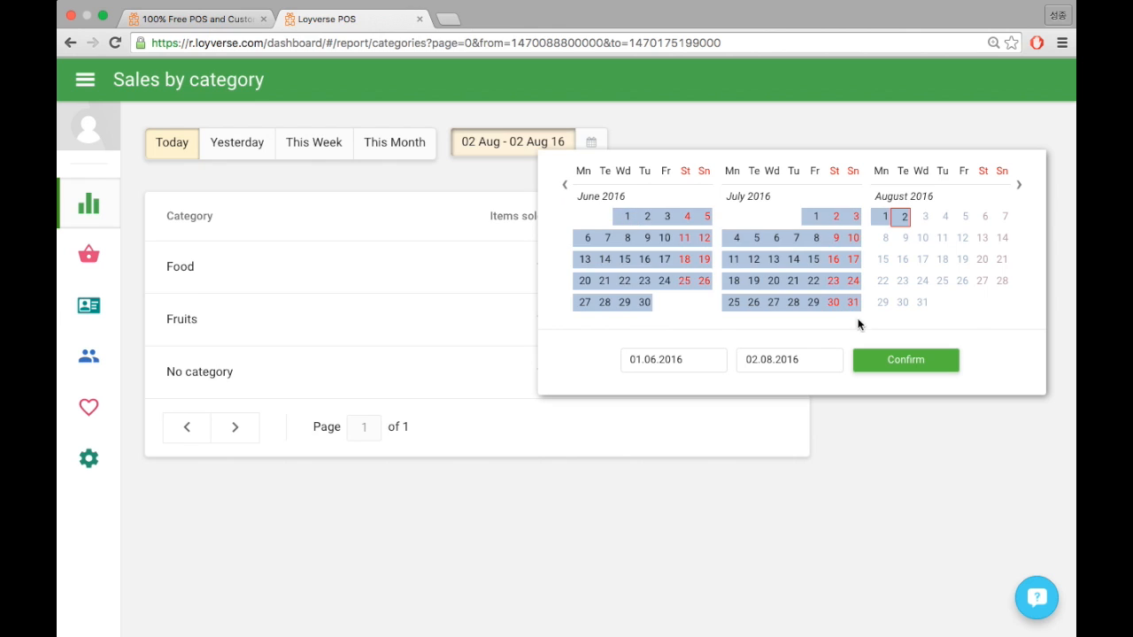
click(905, 359)
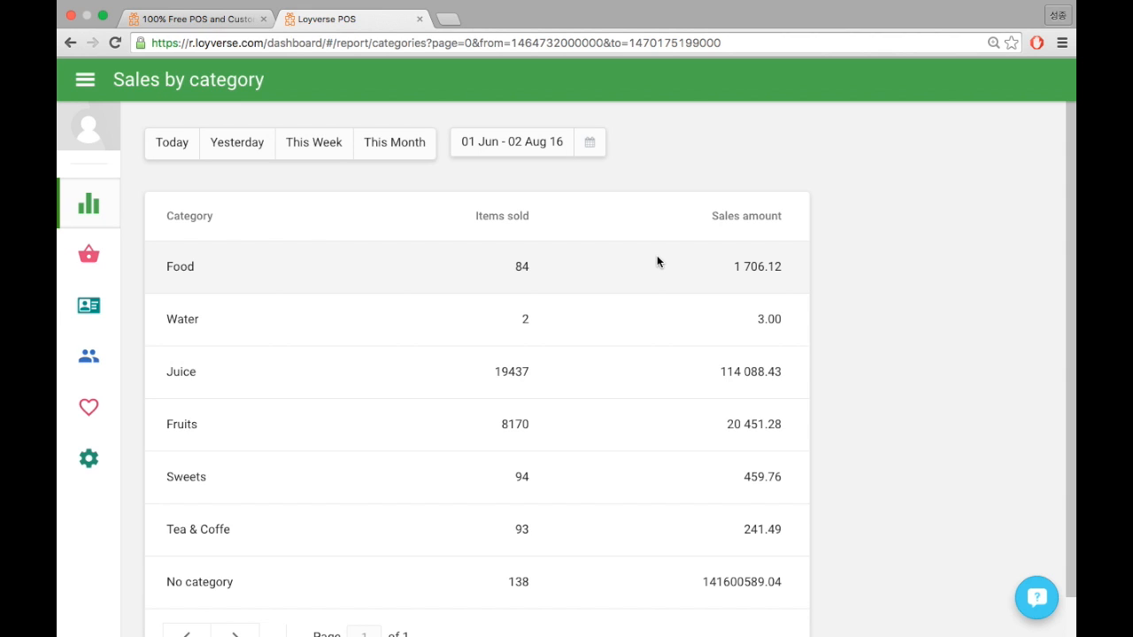
mouse_move(163, 218)
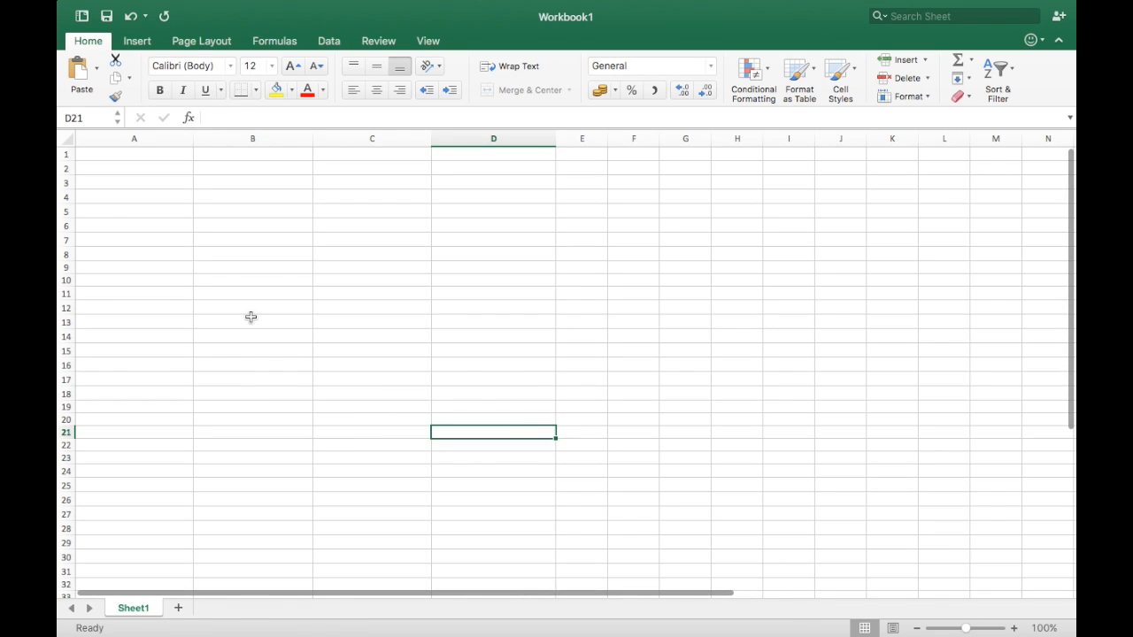
Step: Select cell A1 in the new Excel workbook as the paste destination
click(134, 154)
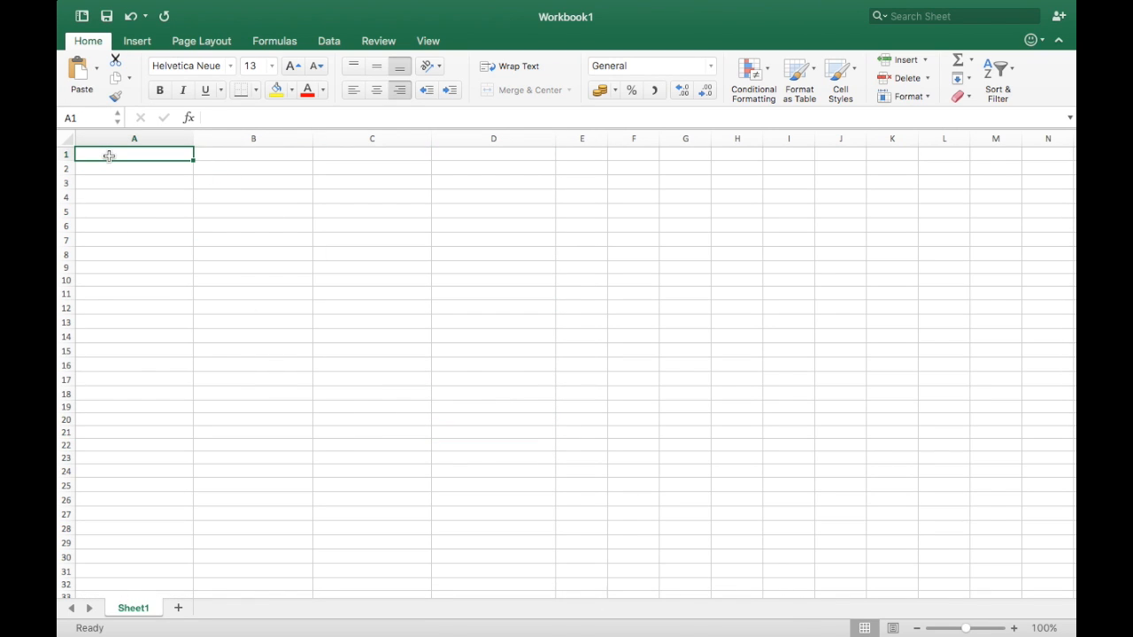